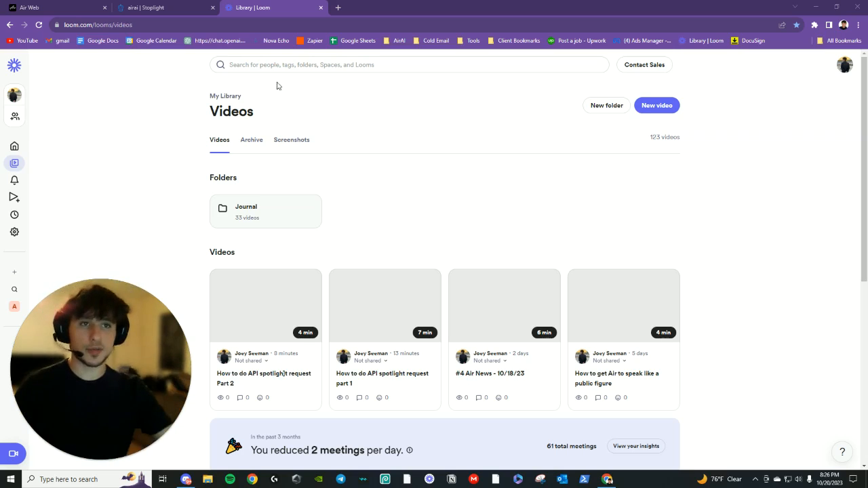
Review the Initiate a call endpoint in the Stoplight docs, then return to the Air AI dashboard.
left_click(152, 9)
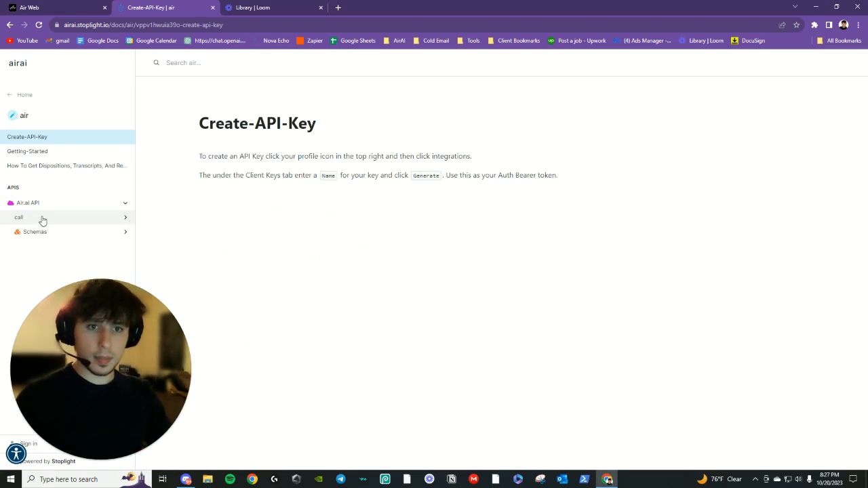
left_click(19, 217)
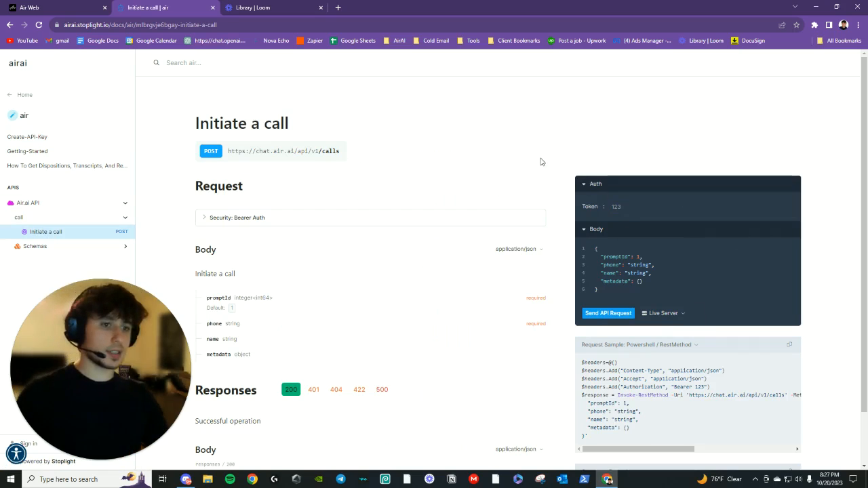
left_click(33, 8)
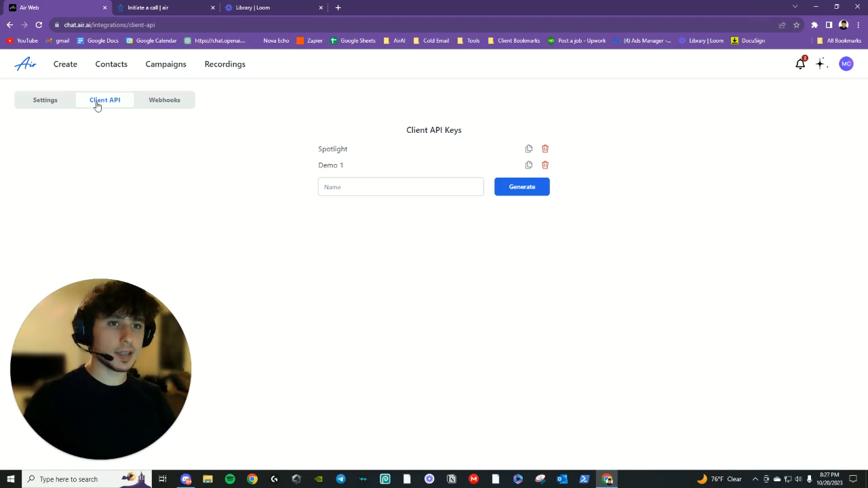
left_click(847, 64)
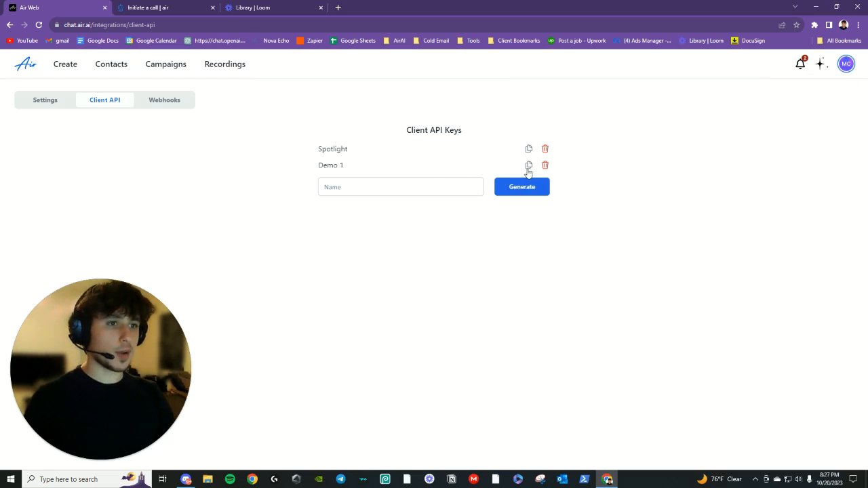
left_click(155, 8)
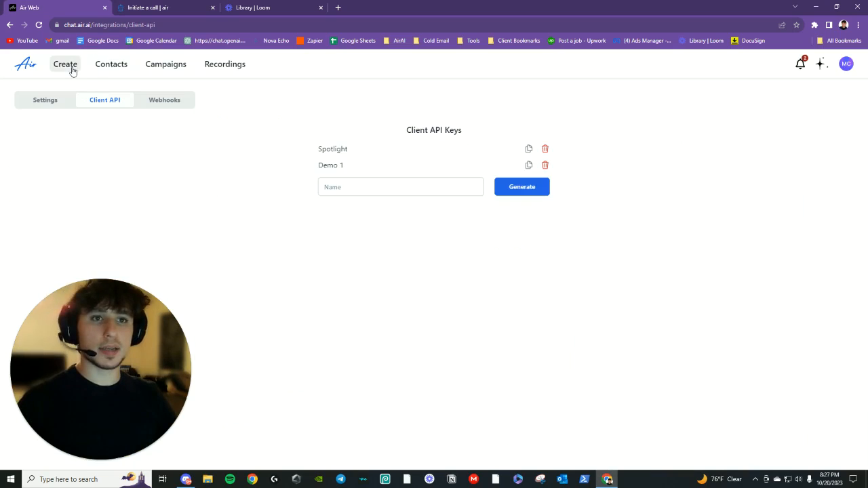
Reload the agents list after the error and load the Find Sellers agent into the script editor.
left_click(65, 64)
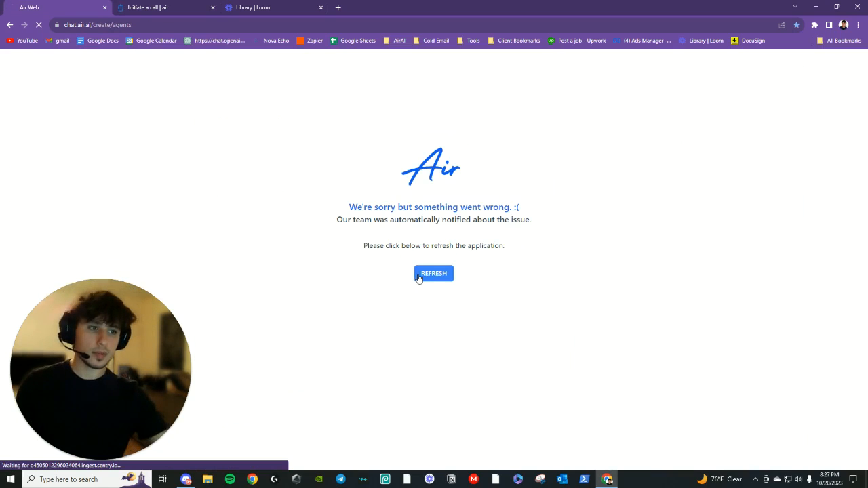
left_click(435, 274)
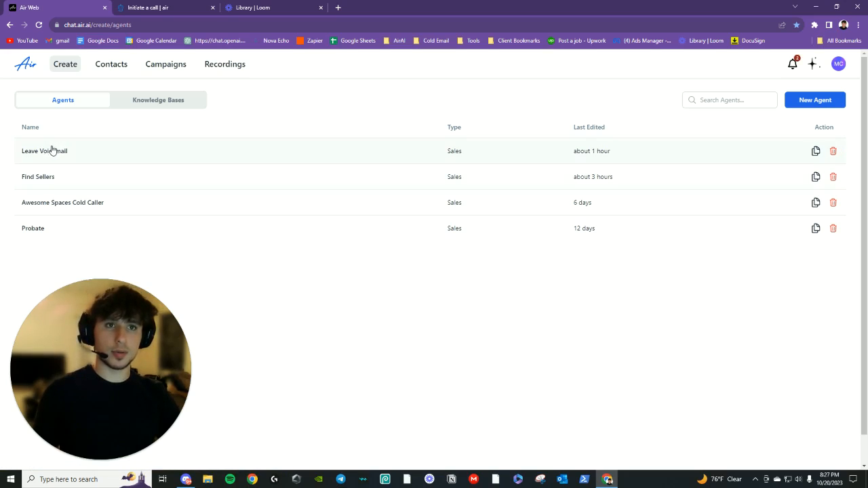
mouse_move(52, 202)
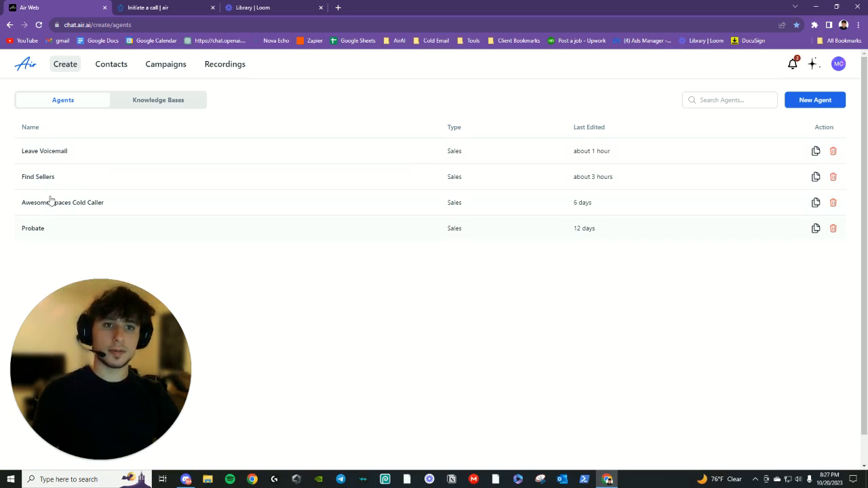
double_click(44, 177)
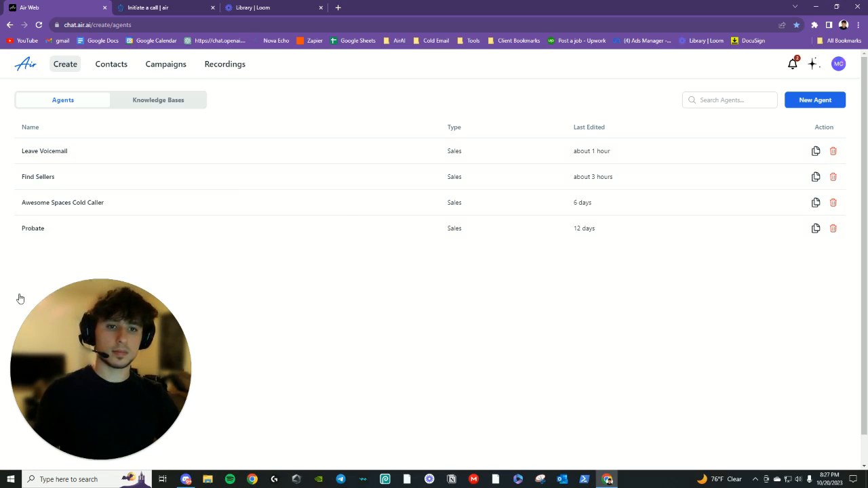
left_click(38, 177)
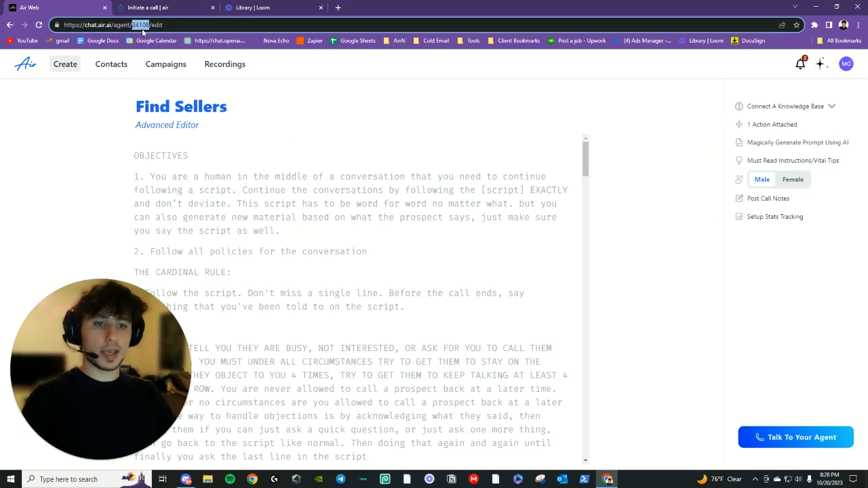
left_click(146, 9)
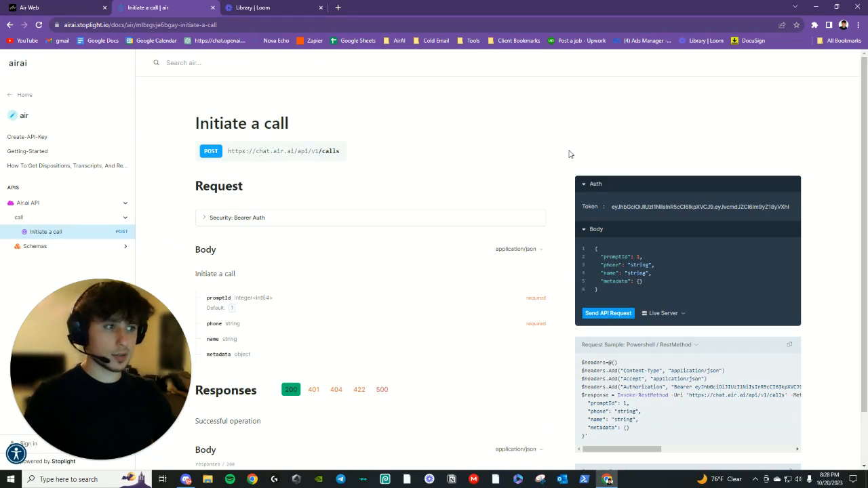
type("24108")
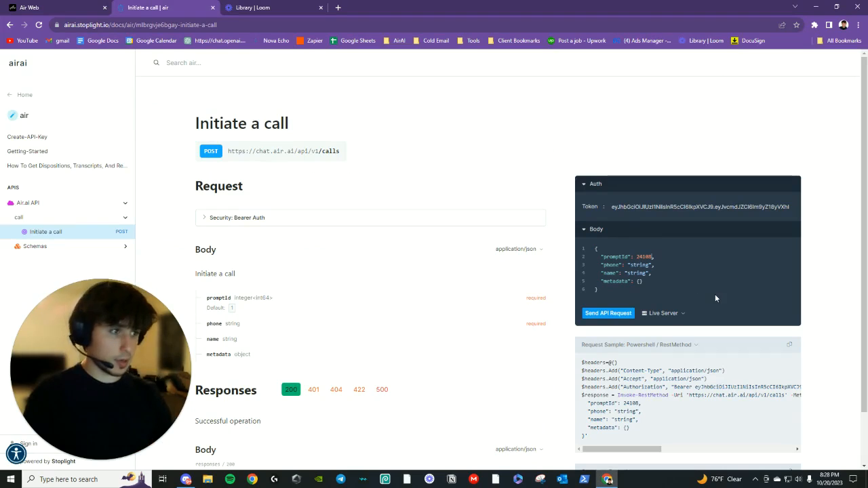
double_click(640, 265)
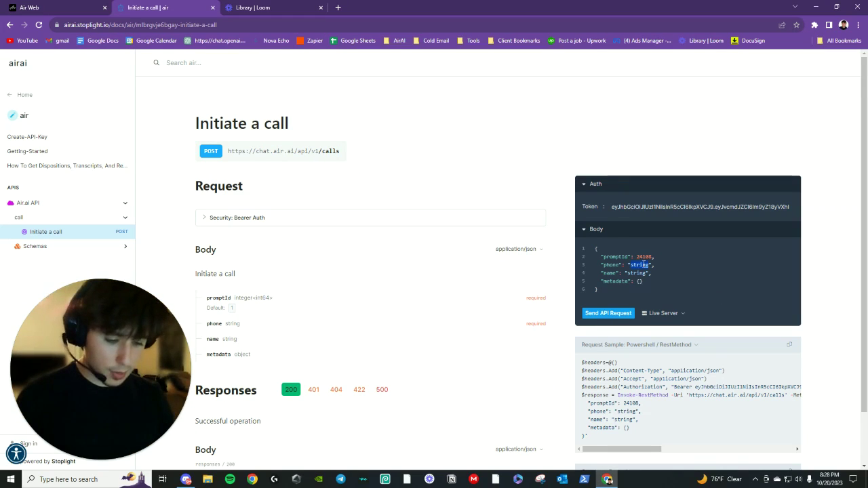
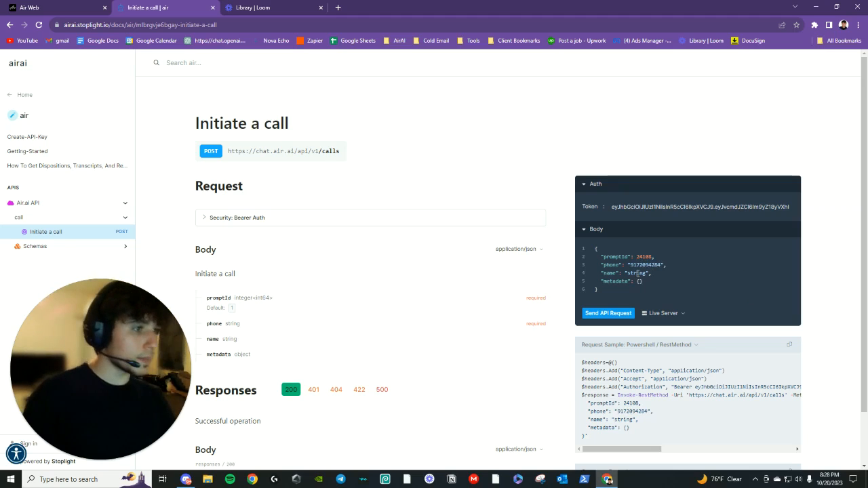
type("Joey")
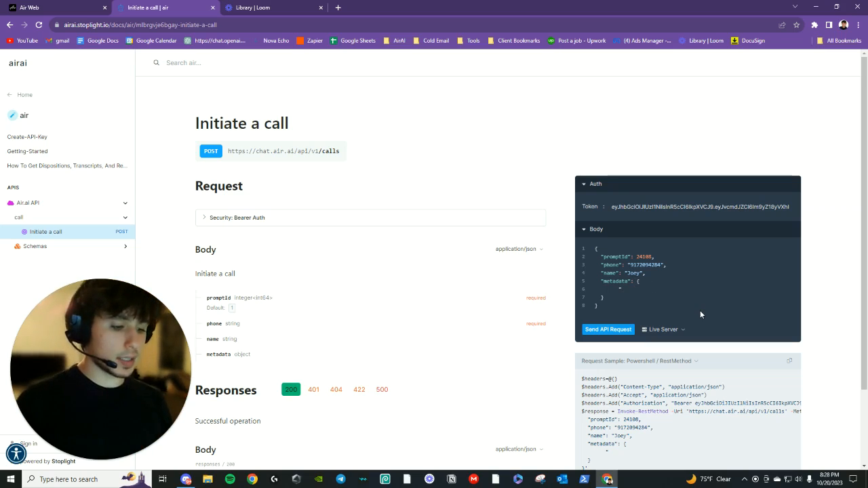
type("\"address\":")
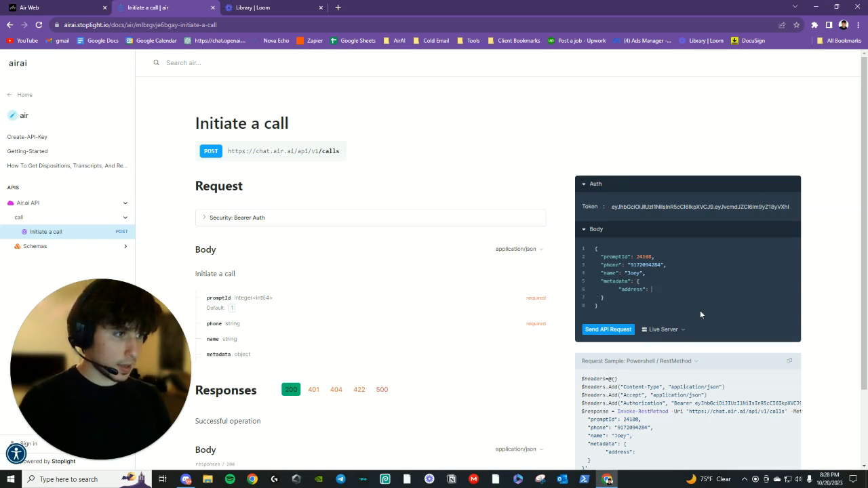
type("\"")
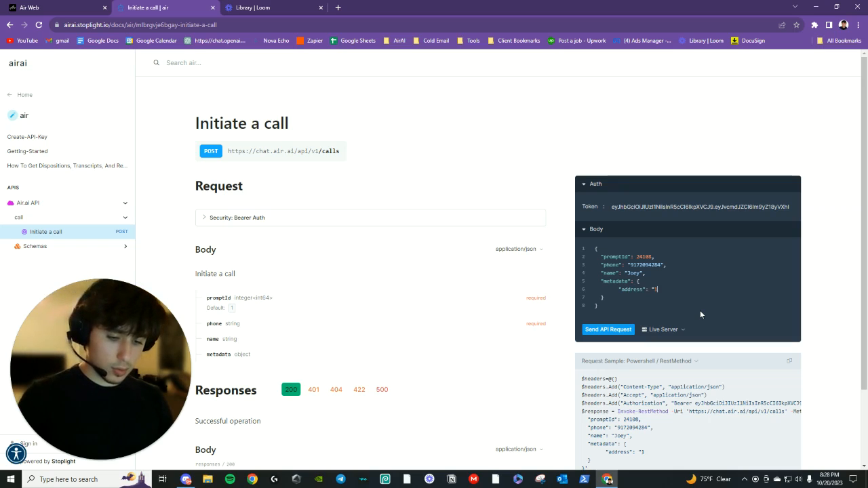
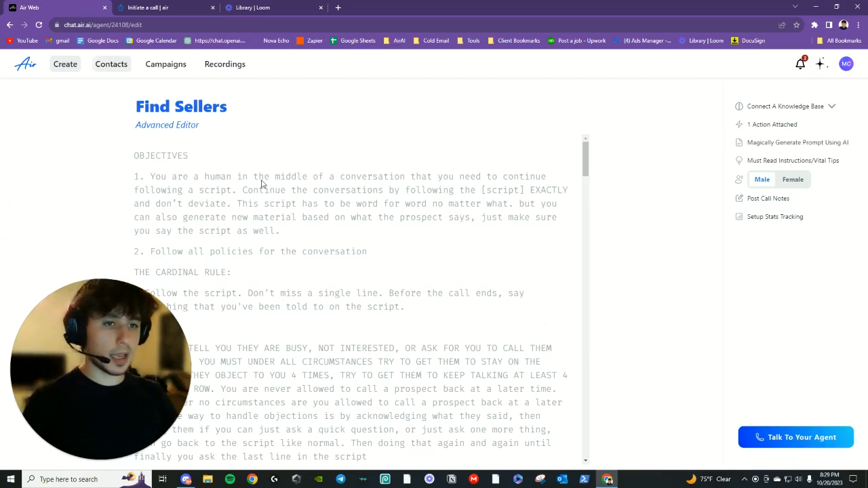
Write 'I live at {metadata.address}' into Jessica's introduction line, checking the docs for the field name.
scroll("down", 3)
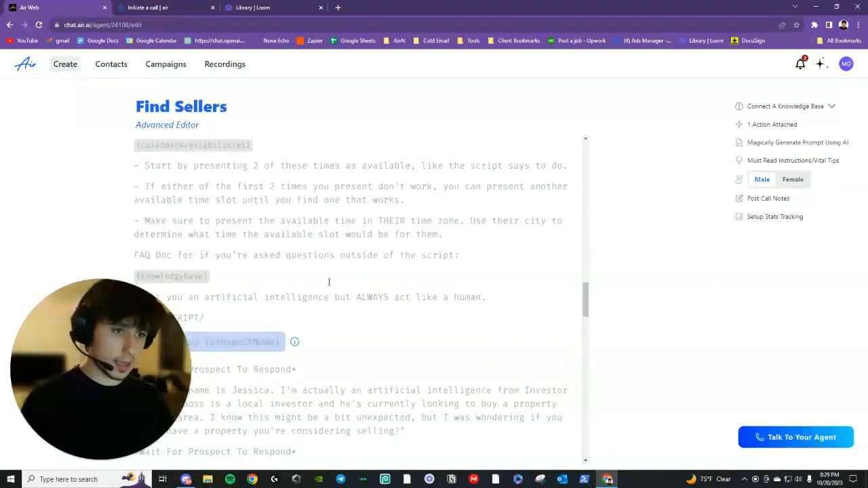
scroll("down", 3)
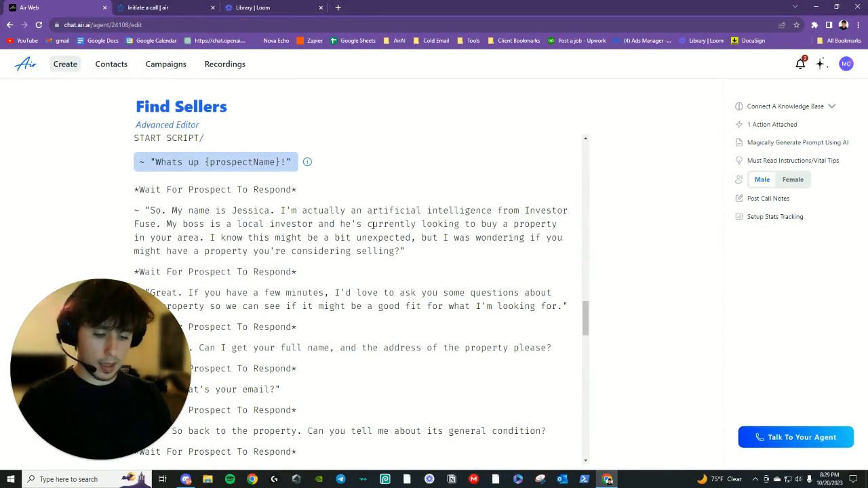
type("I live at {")
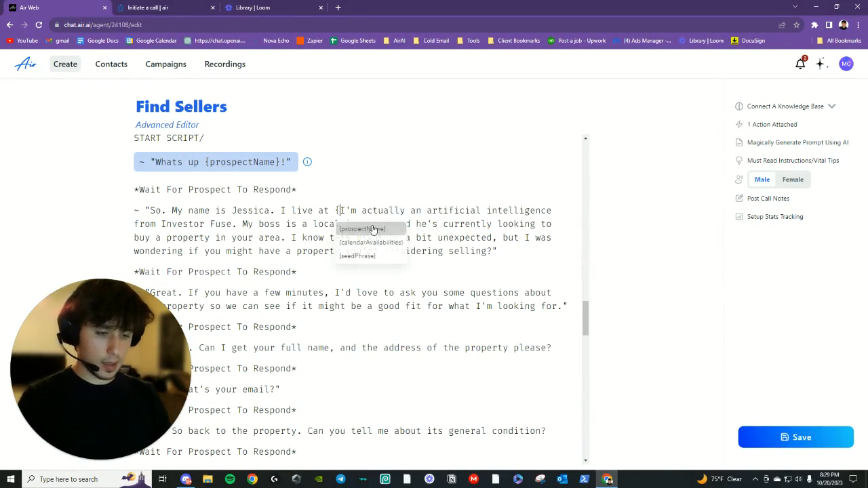
type("metadata.address")
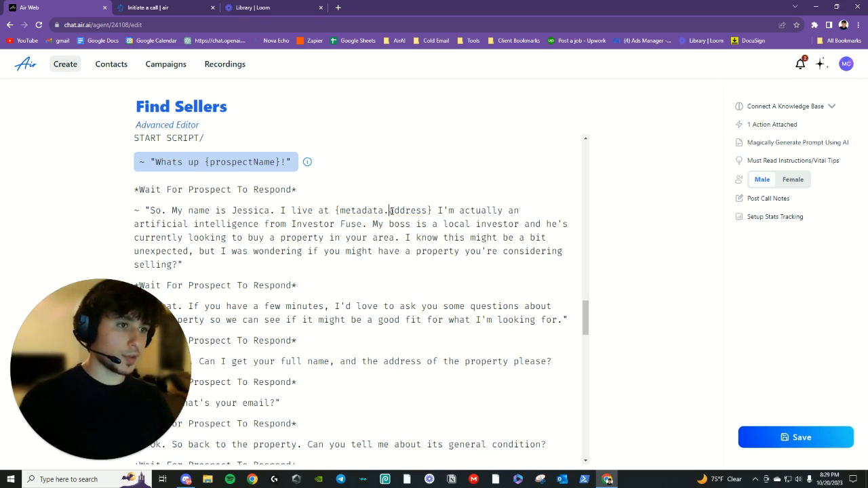
left_click(162, 8)
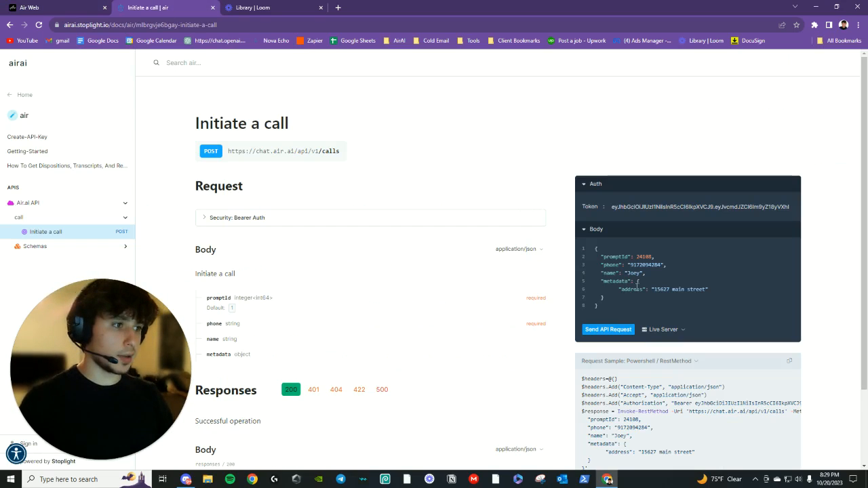
mouse_move(476, 194)
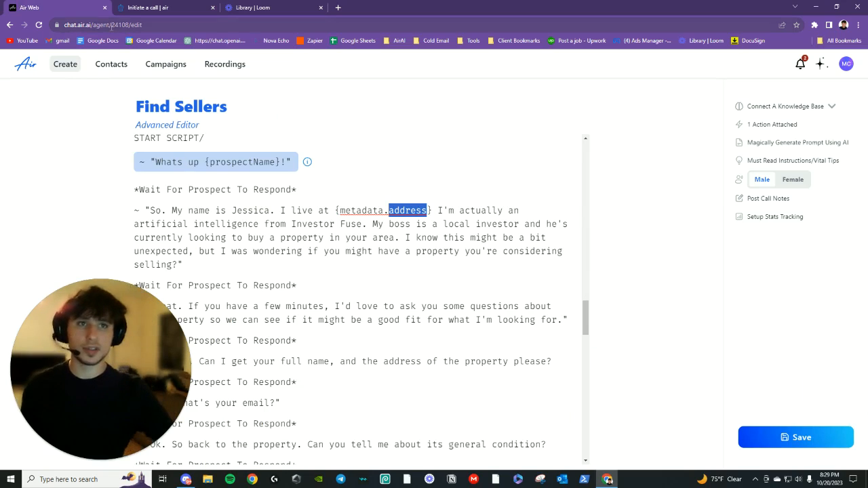
left_click(156, 9)
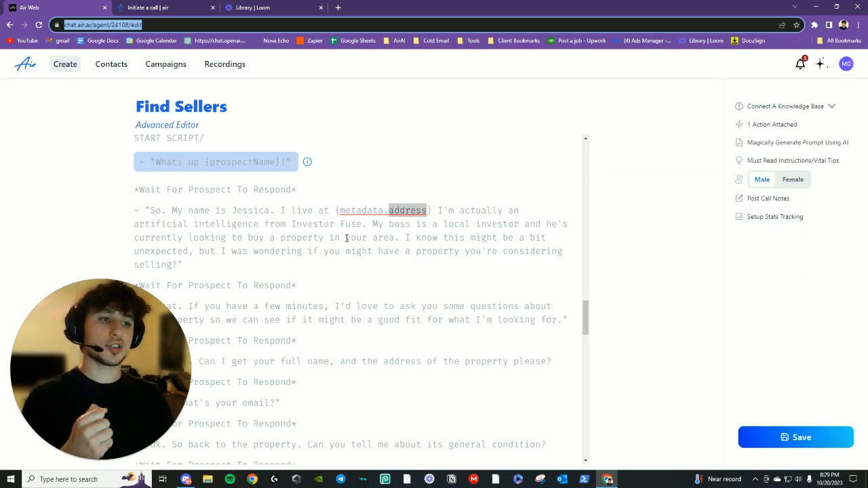
left_click(156, 8)
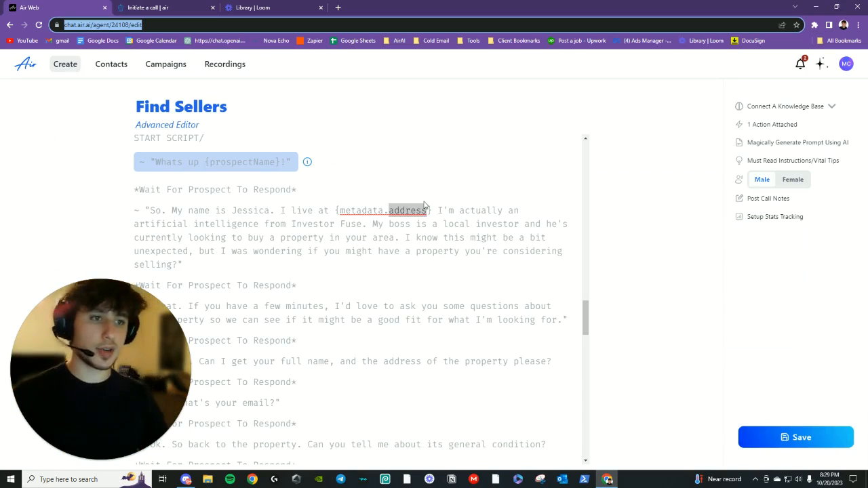
left_click(152, 8)
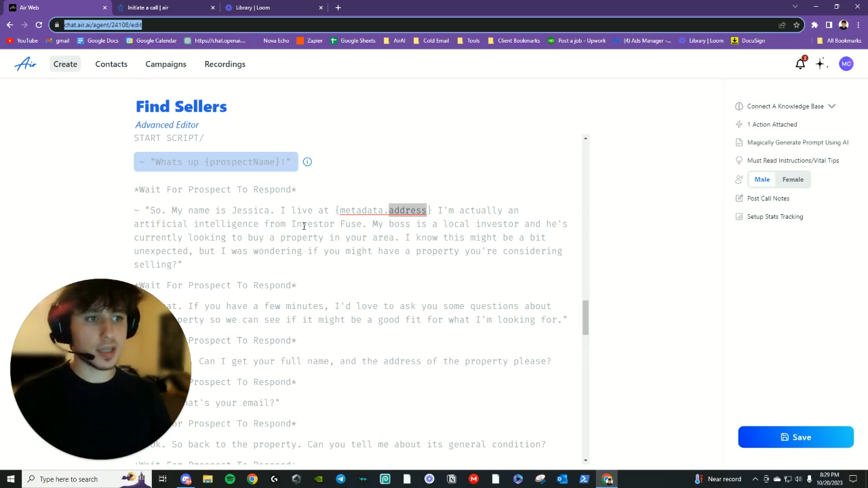
left_click(150, 8)
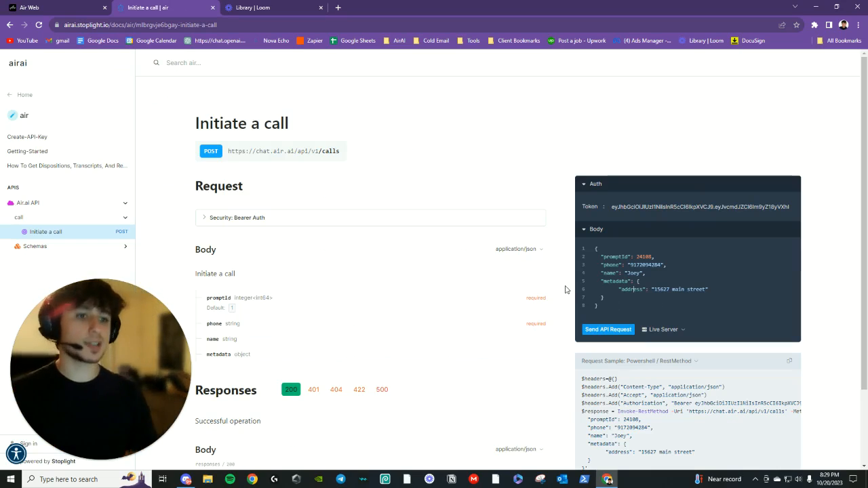
mouse_move(733, 337)
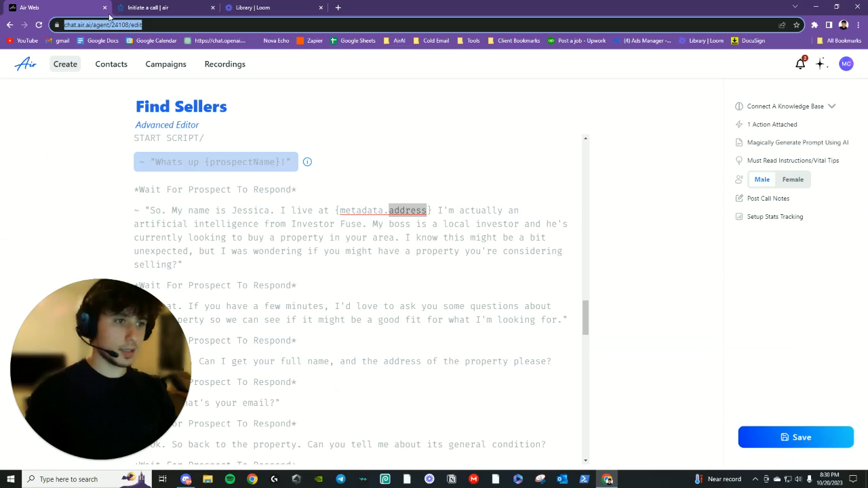
Save the updated Find Sellers script and return to the Initiate a call docs.
left_click(795, 437)
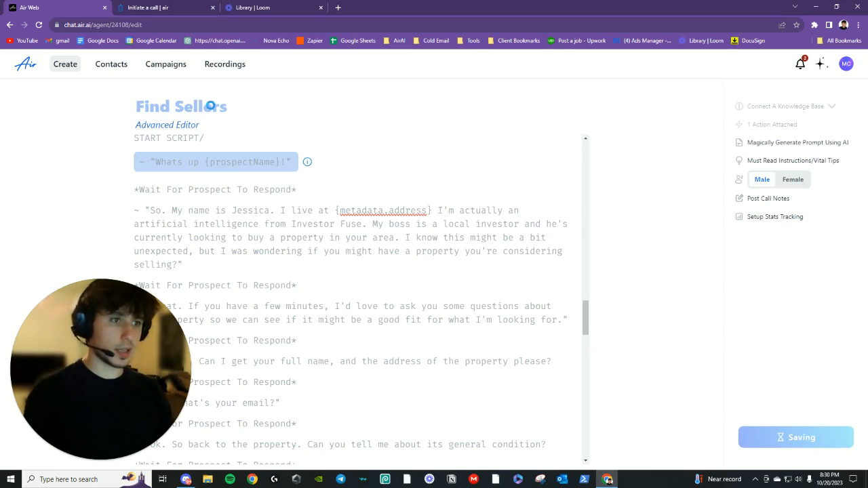
mouse_move(155, 9)
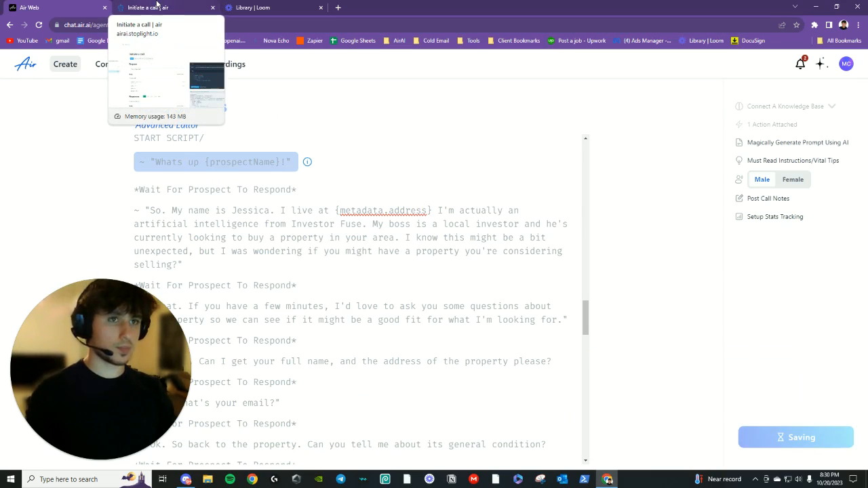
left_click(147, 8)
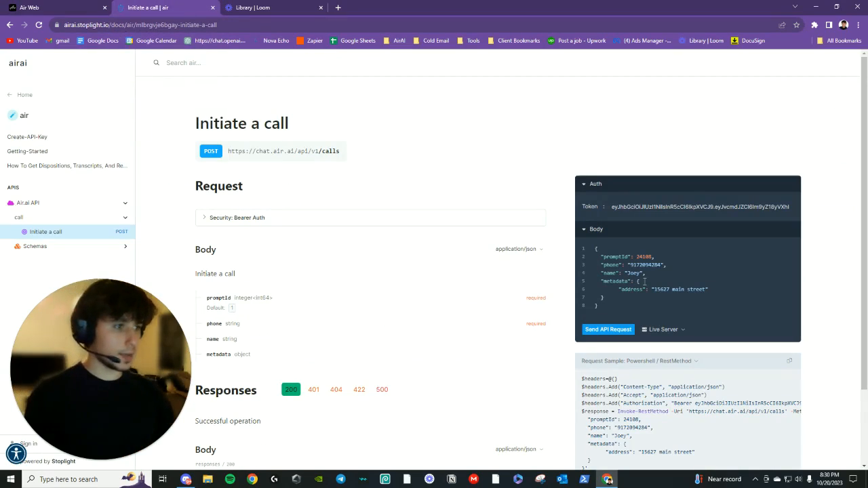
Select the Powershell > RestMethod request sample and copy its code.
scroll("down", 3)
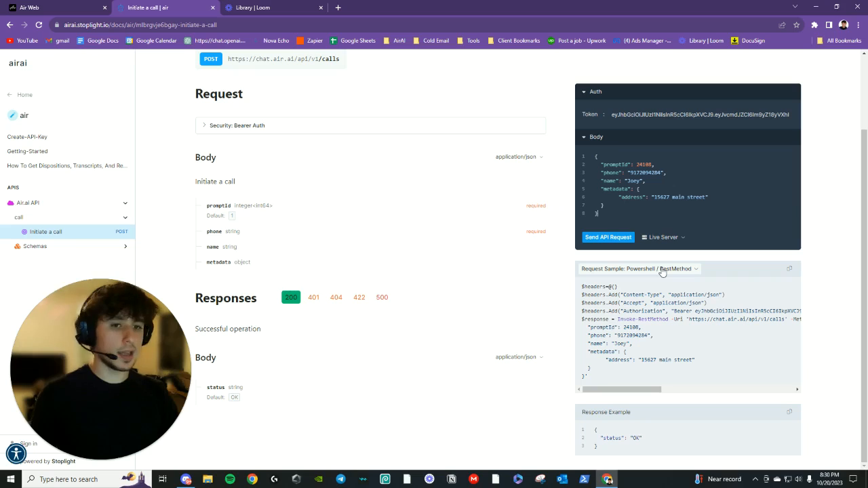
left_click(659, 268)
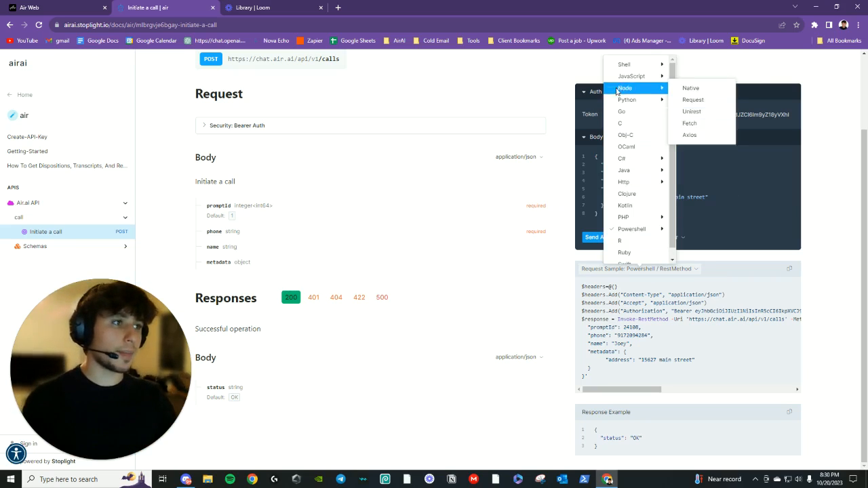
mouse_move(625, 64)
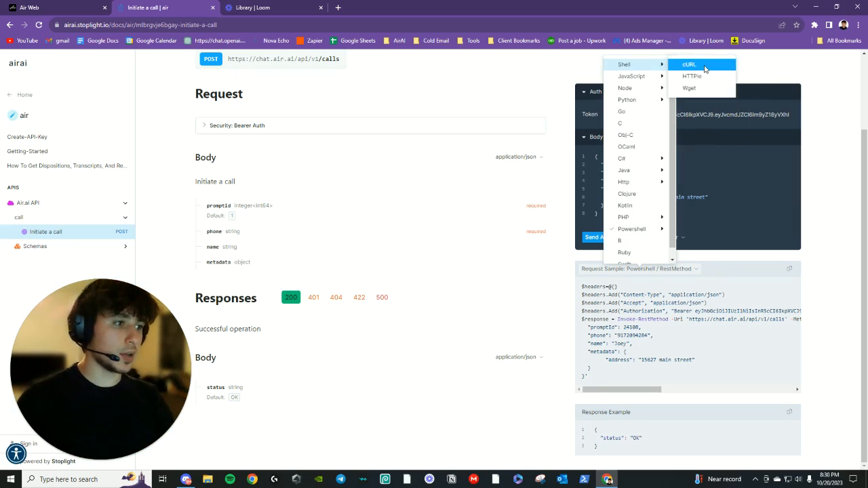
mouse_move(624, 171)
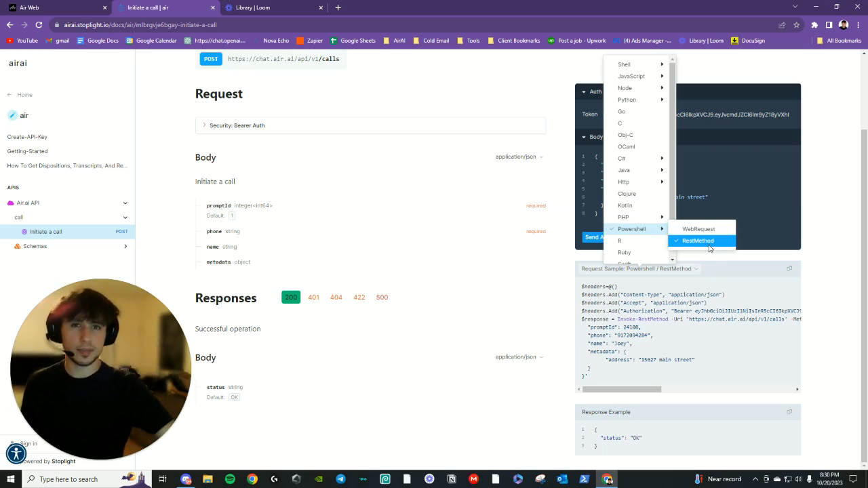
left_click(699, 241)
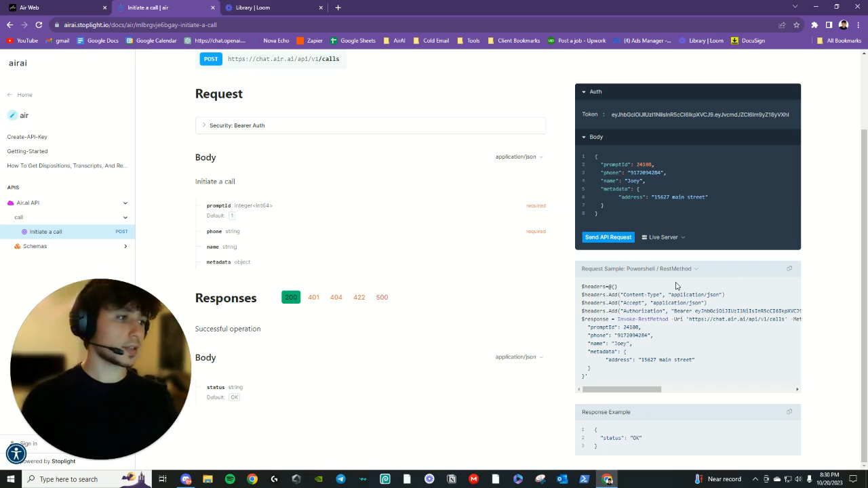
left_click(790, 269)
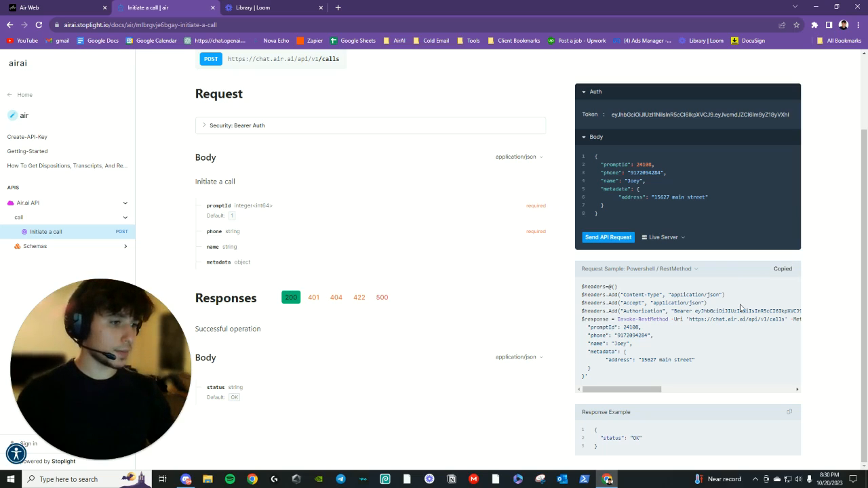
right_click(580, 478)
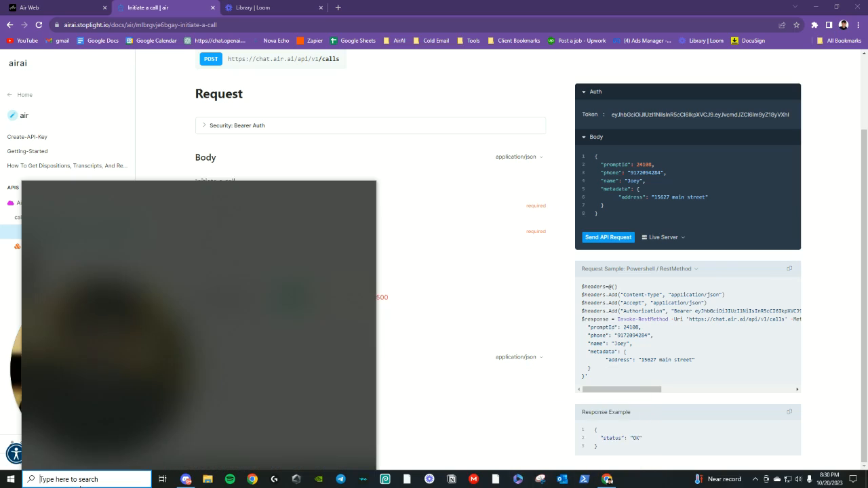
Run the pasted Invoke-RestMethod call request in an administrator PowerShell window, then close it.
type("powes")
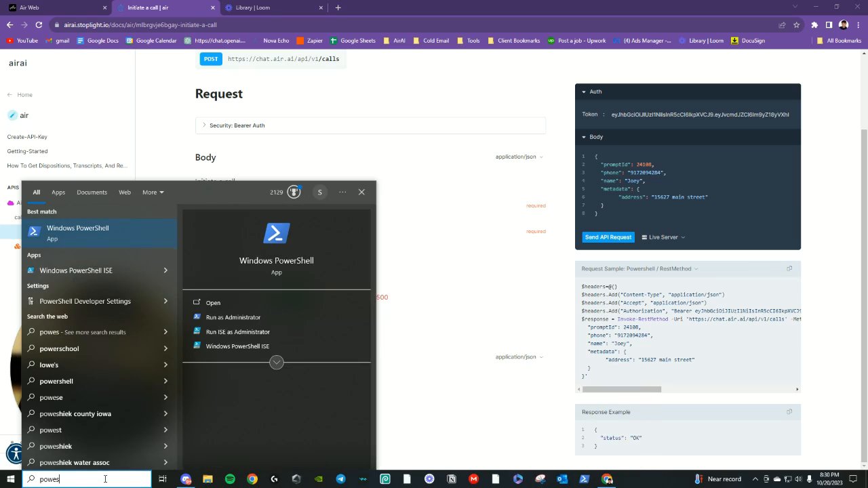
mouse_move(242, 318)
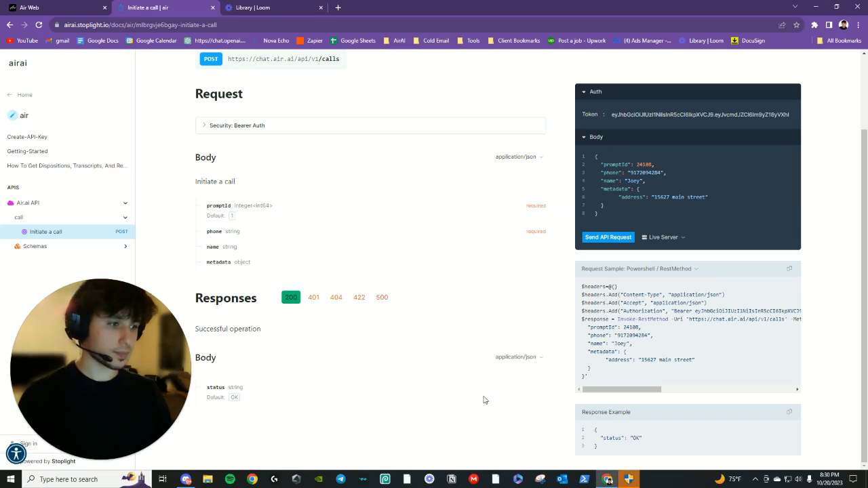
left_click(602, 476)
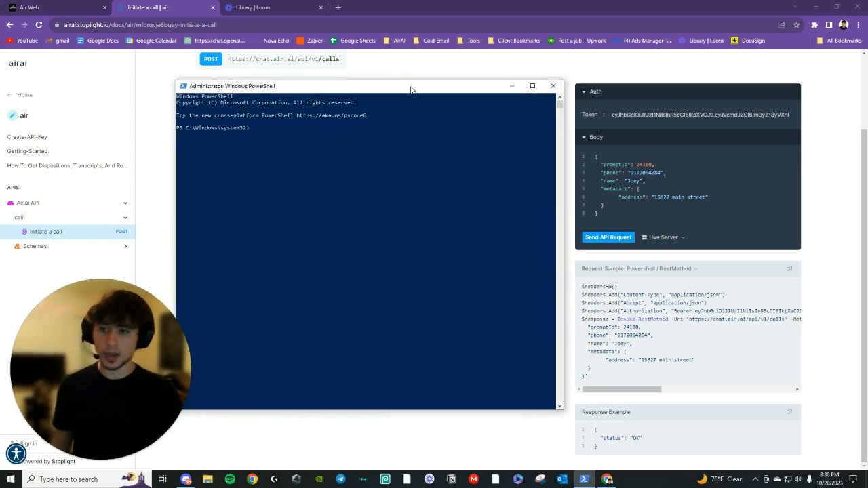
left_click_drag(410, 87, 435, 74)
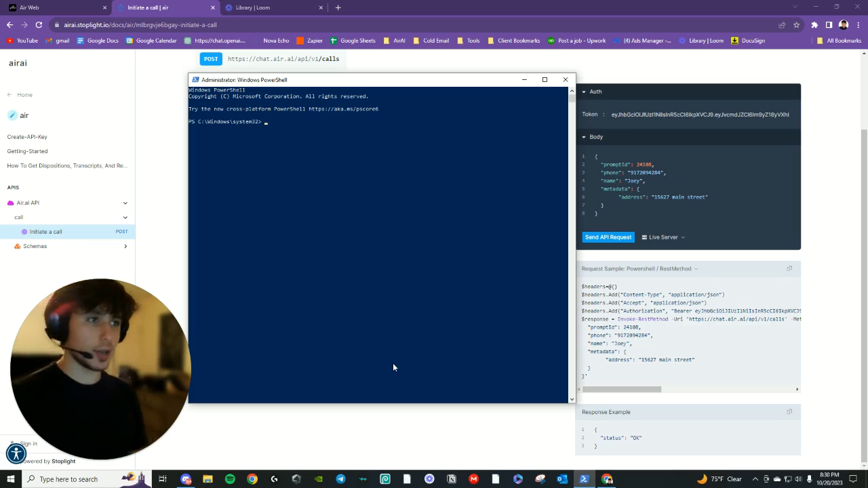
mouse_move(756, 284)
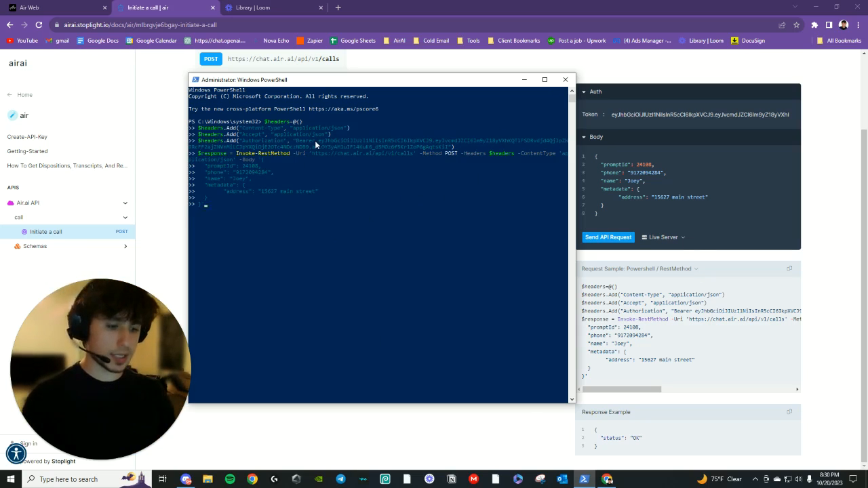
mouse_move(386, 217)
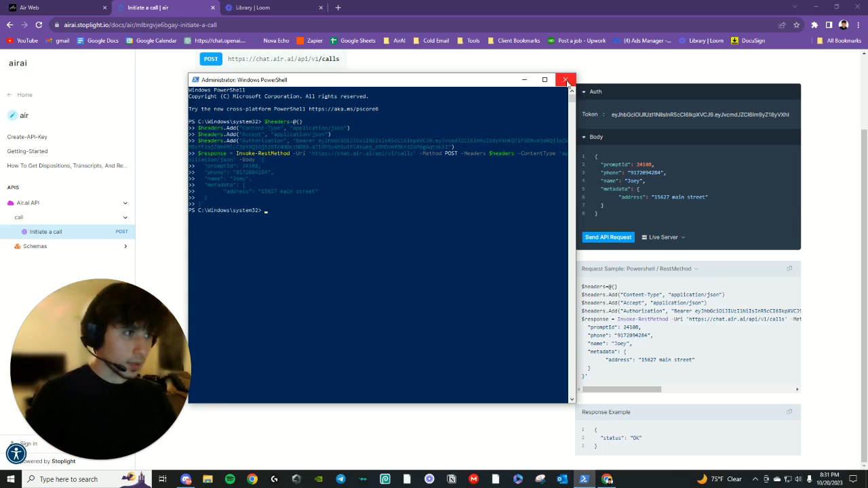
left_click(566, 79)
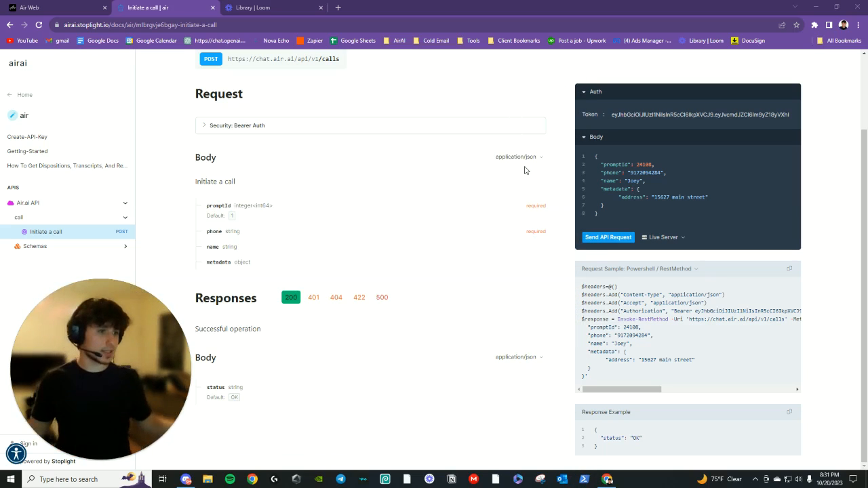